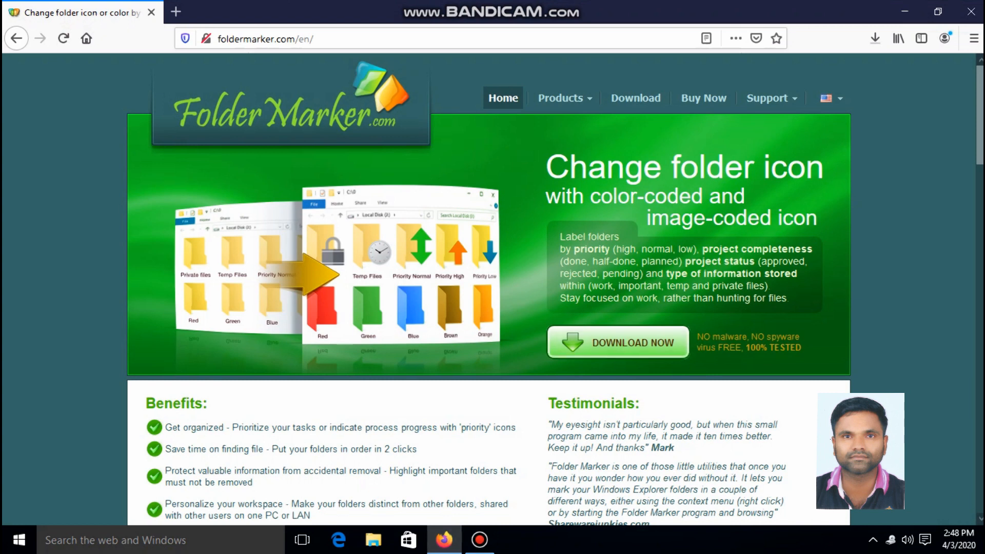
Save the Folder Marker Pro installer from foldermarker.com and list all Firefox downloads.
click(617, 343)
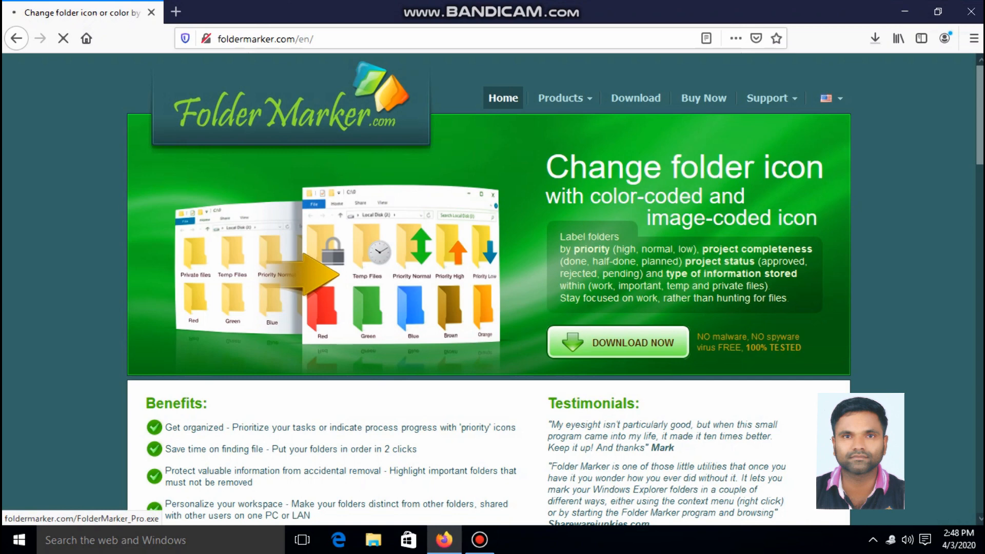
click(617, 343)
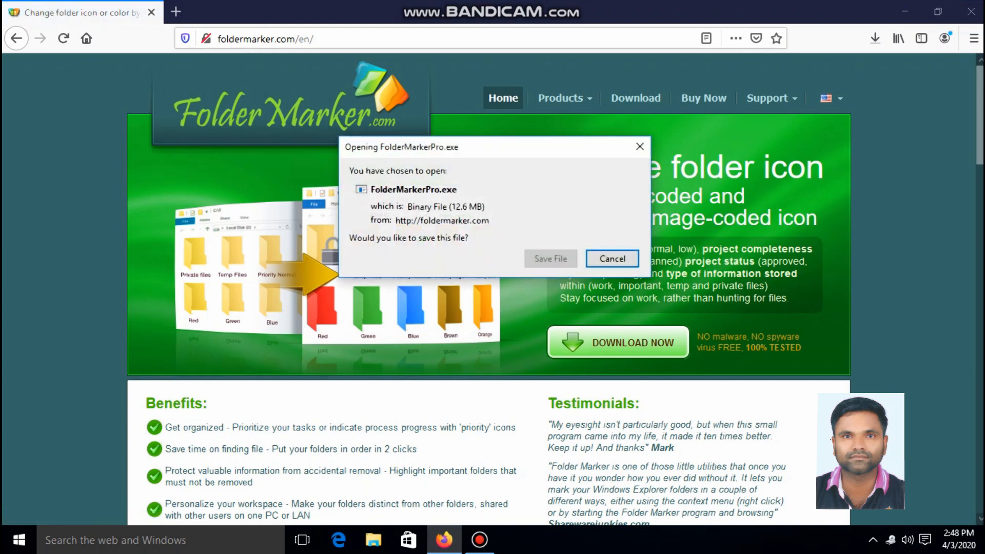
click(617, 343)
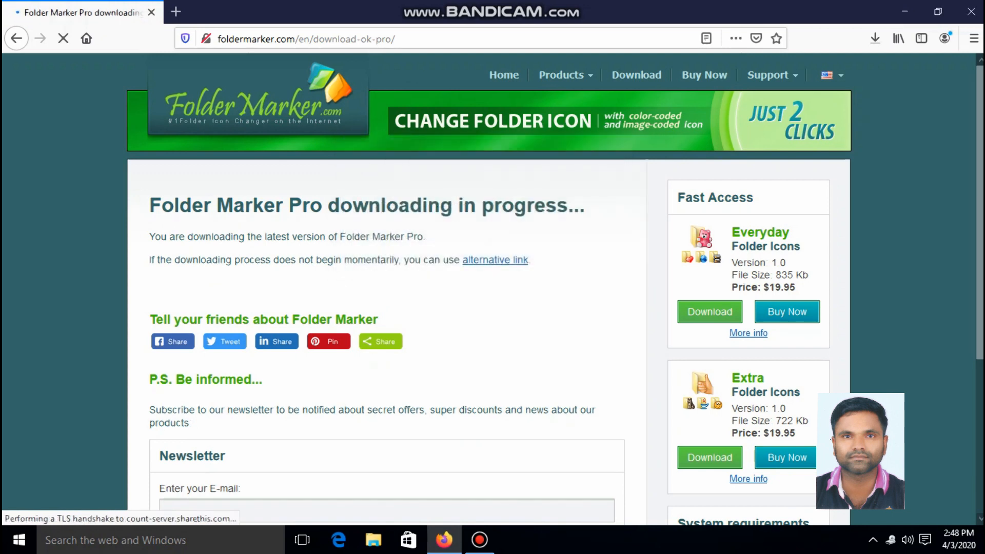
click(875, 38)
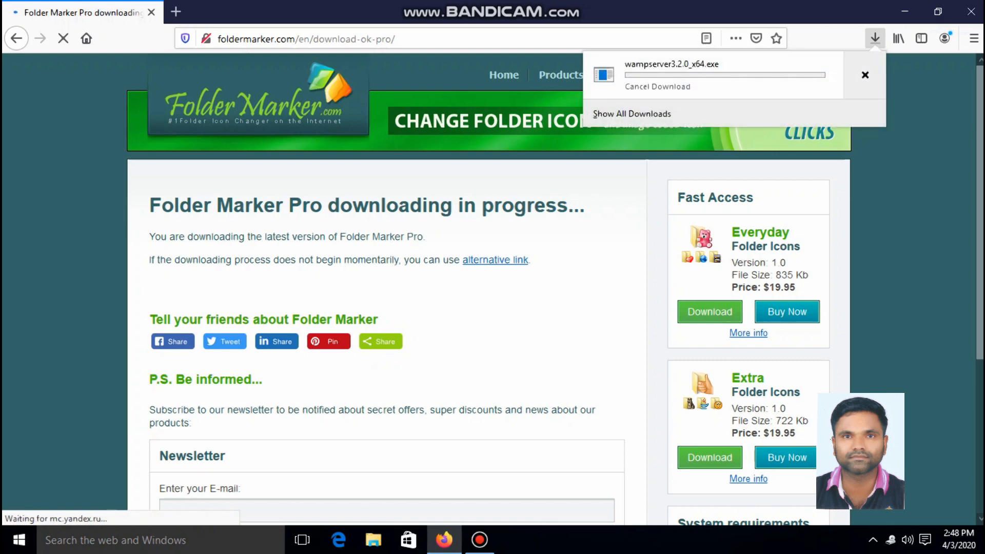
click(631, 114)
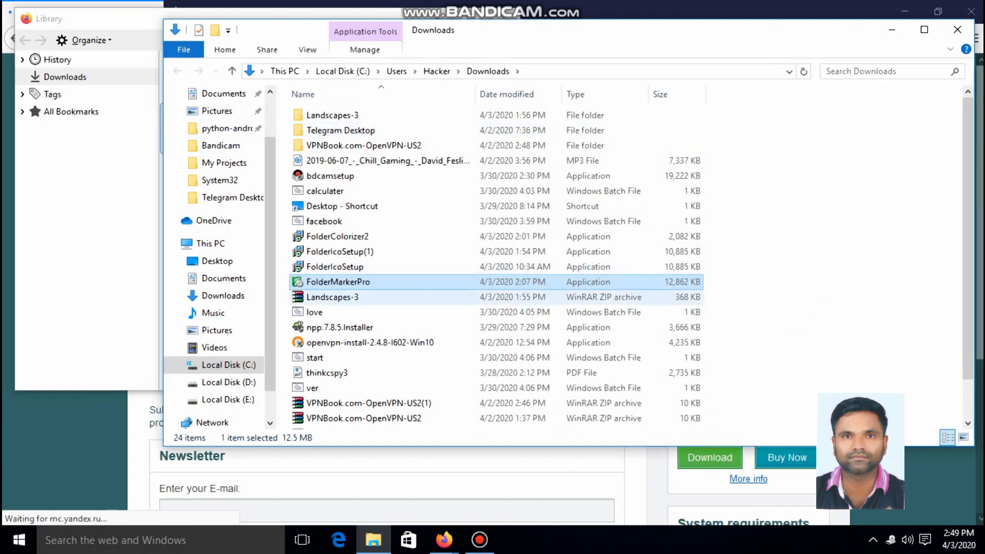
mouse_move(338, 281)
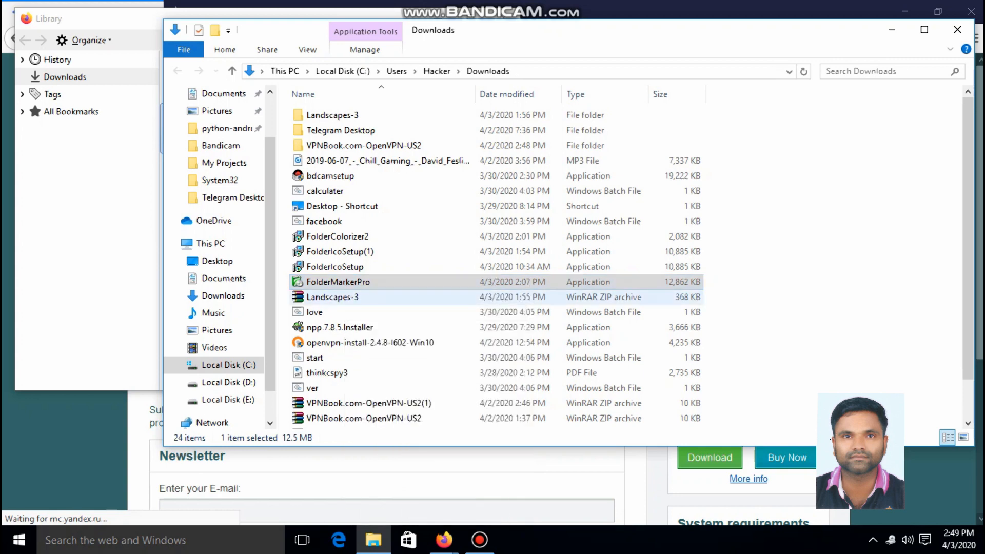
Run FolderMarkerPro from Downloads and continue past the Setup Wizard welcome page.
double_click(338, 282)
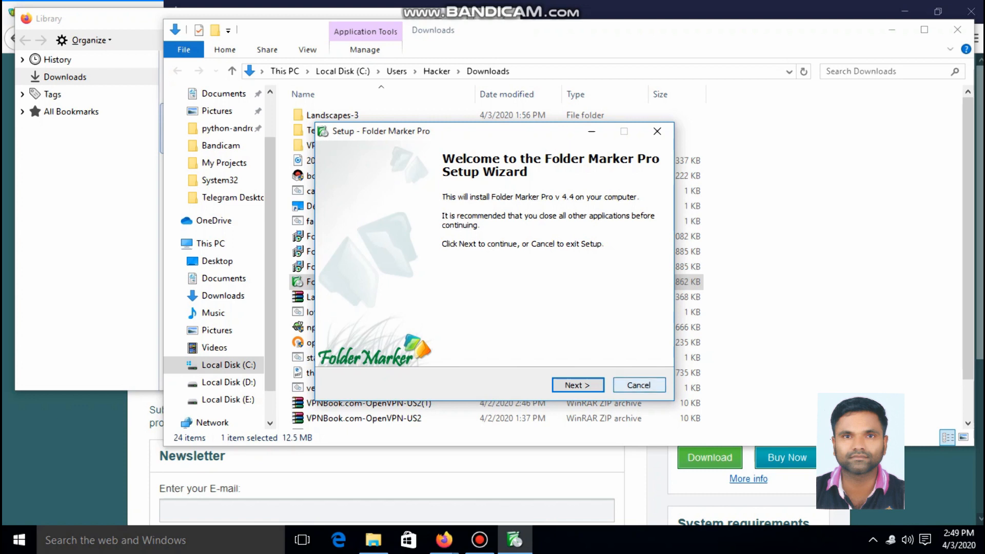
click(638, 384)
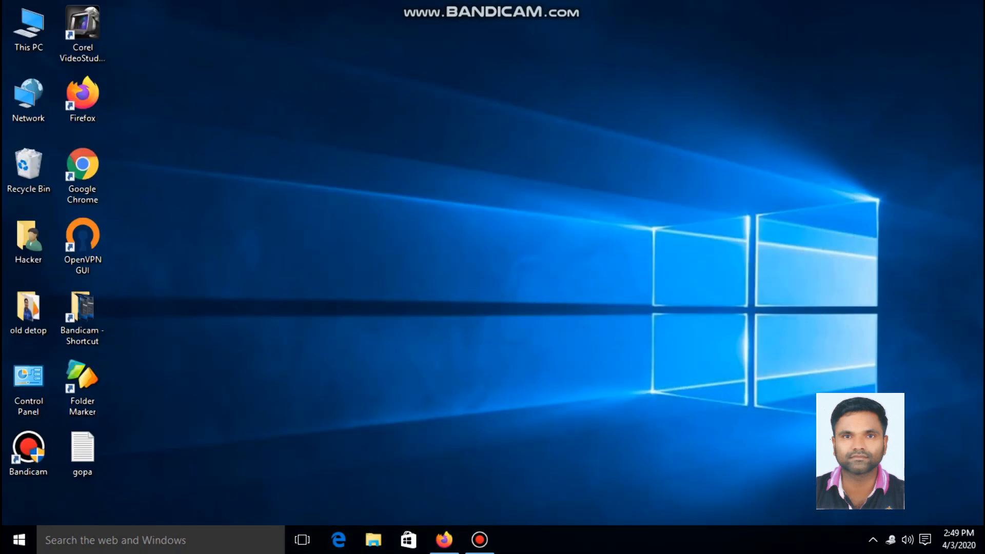
Navigate from This PC to E:\color and select folder 1.
click(82, 383)
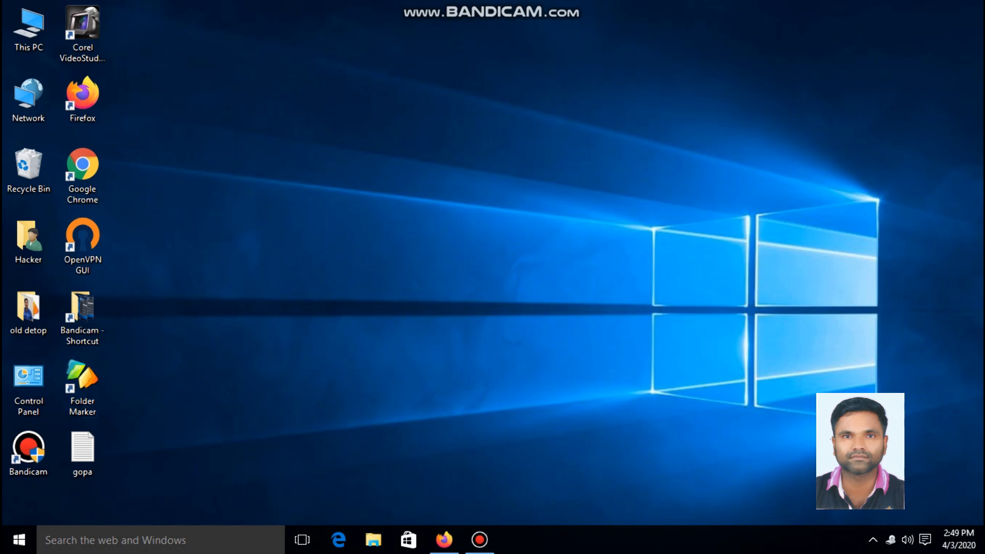
click(29, 29)
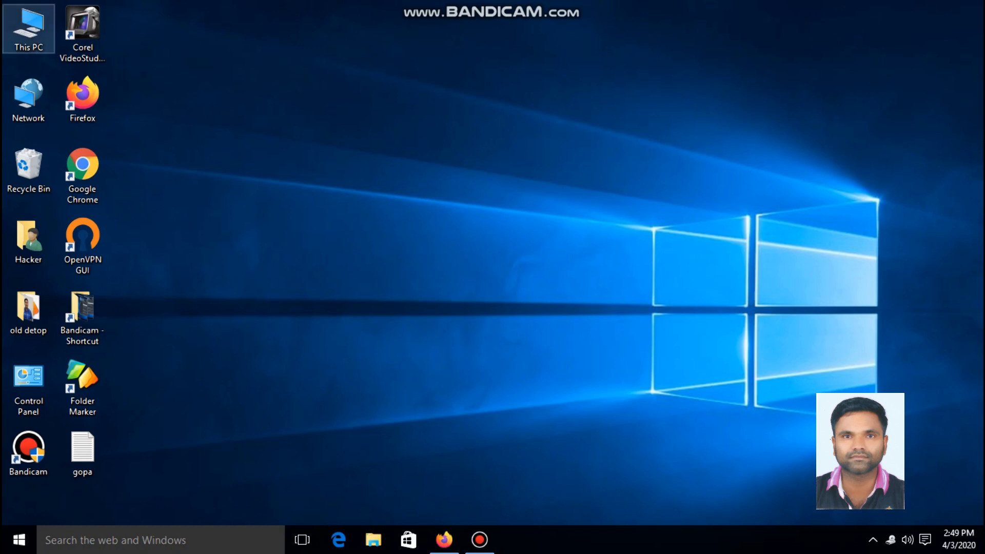
mouse_move(28, 29)
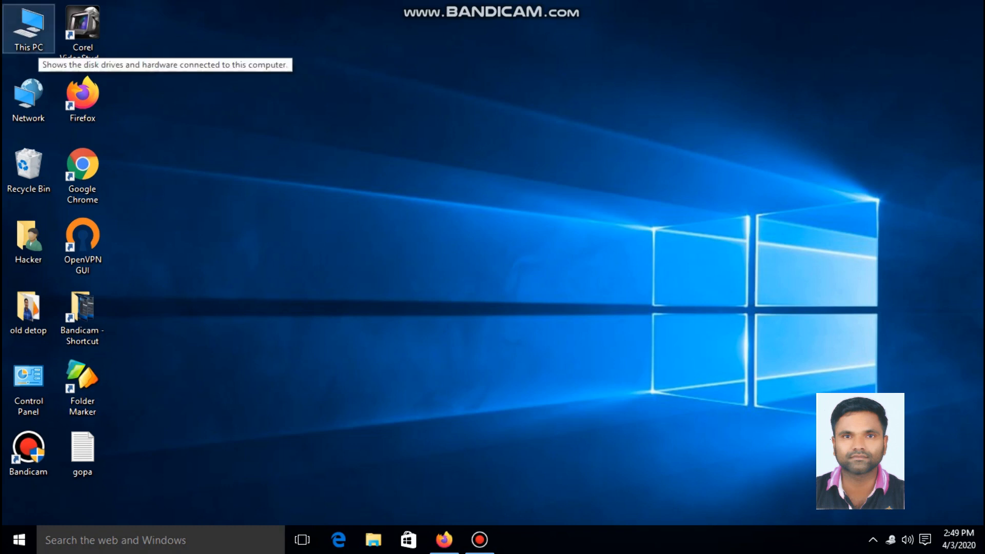
double_click(29, 29)
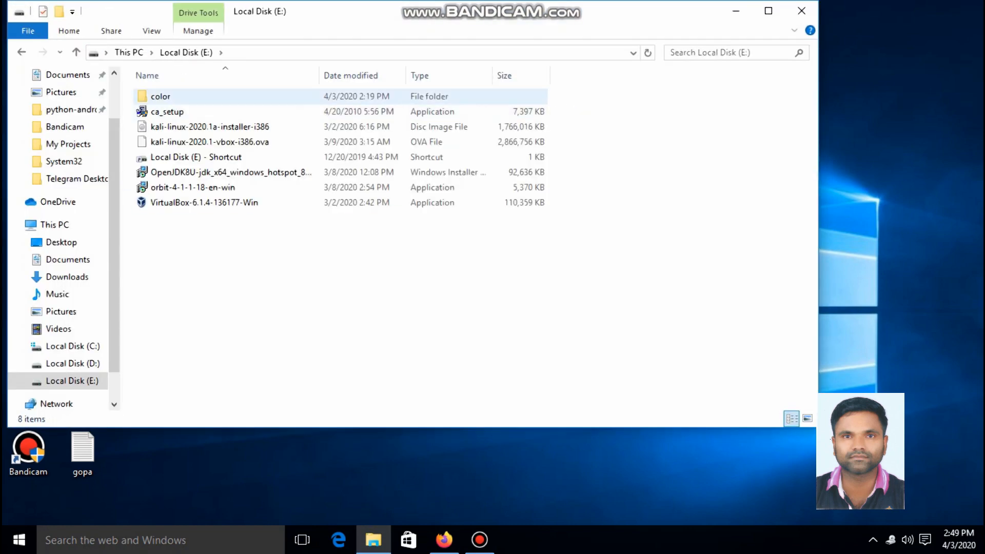
double_click(161, 96)
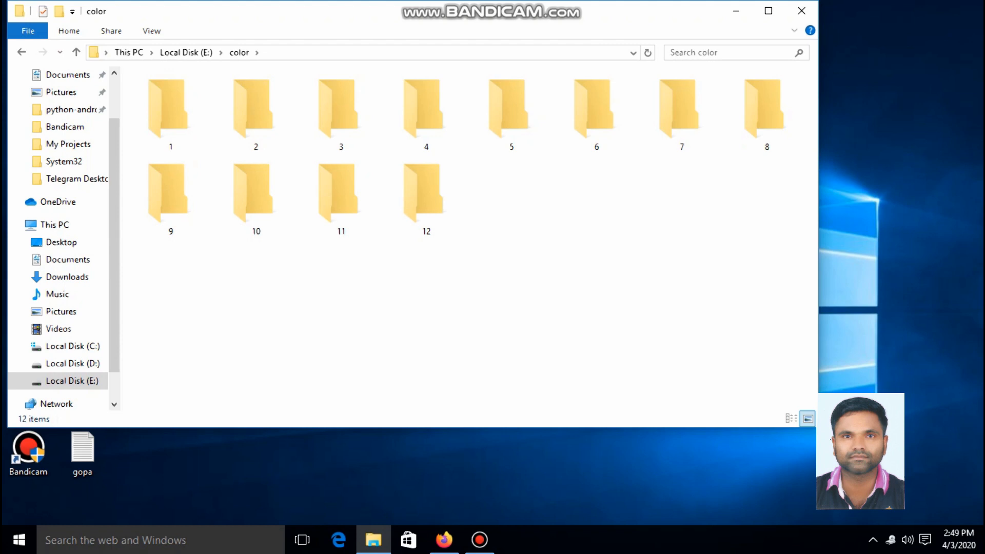
click(171, 107)
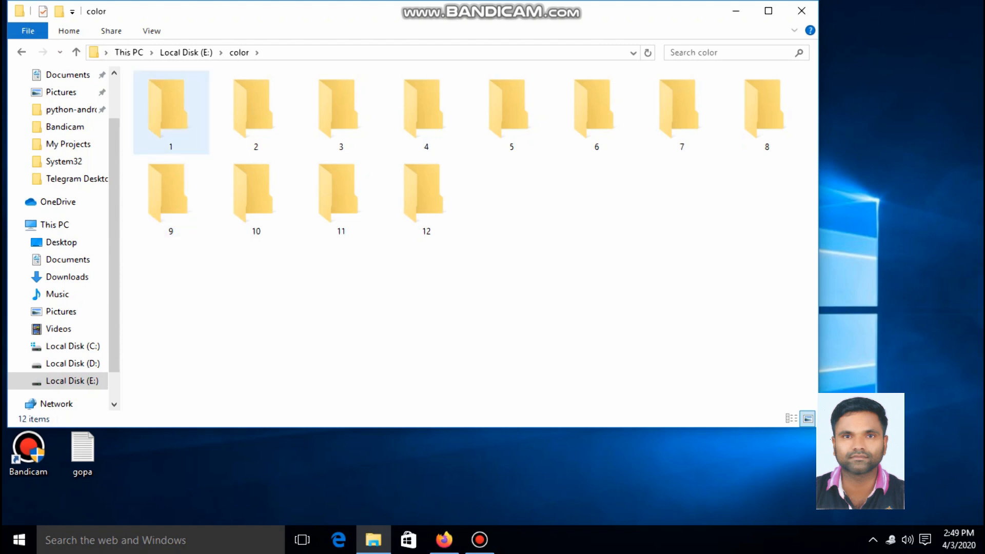
Colour folder 1 red via Mark Folder > Colors.
right_click(171, 111)
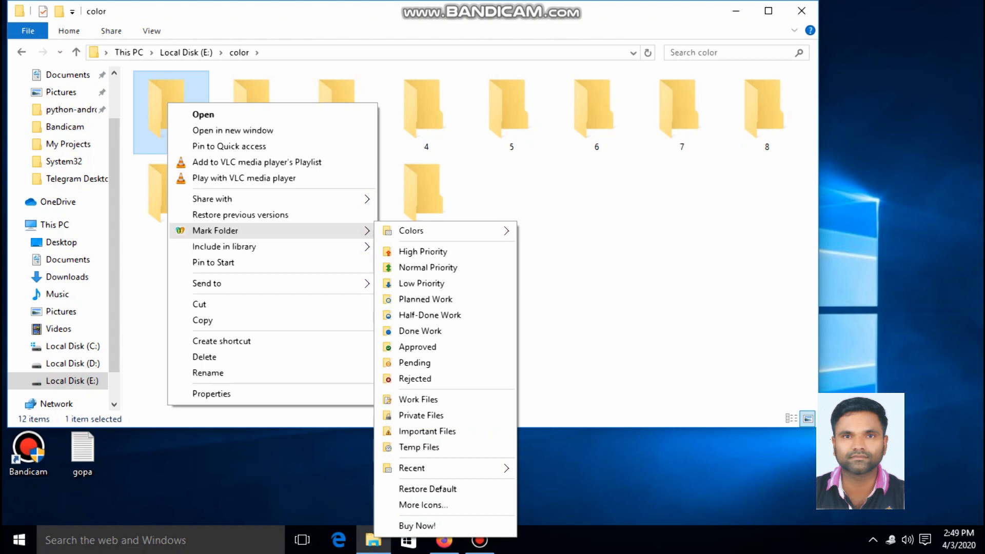
click(411, 231)
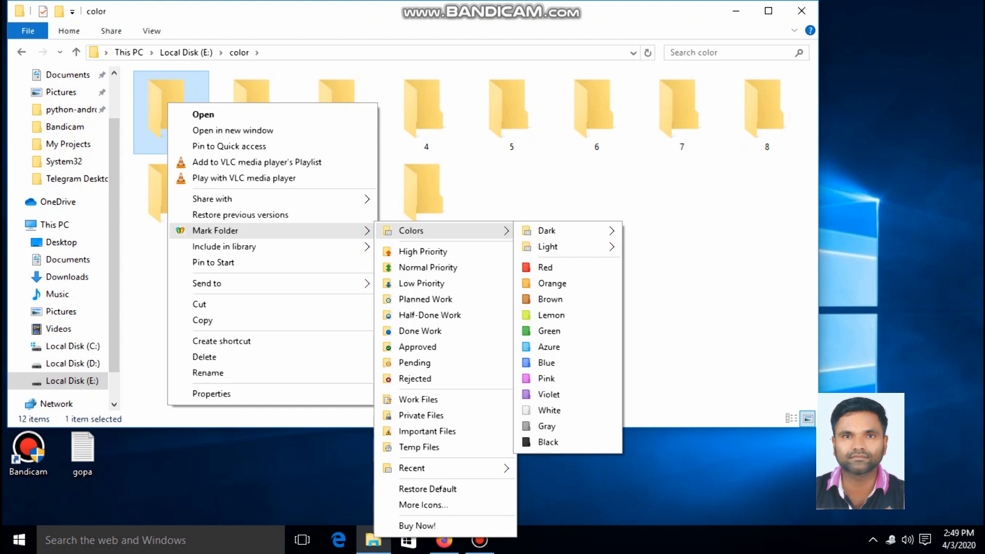
mouse_move(548, 246)
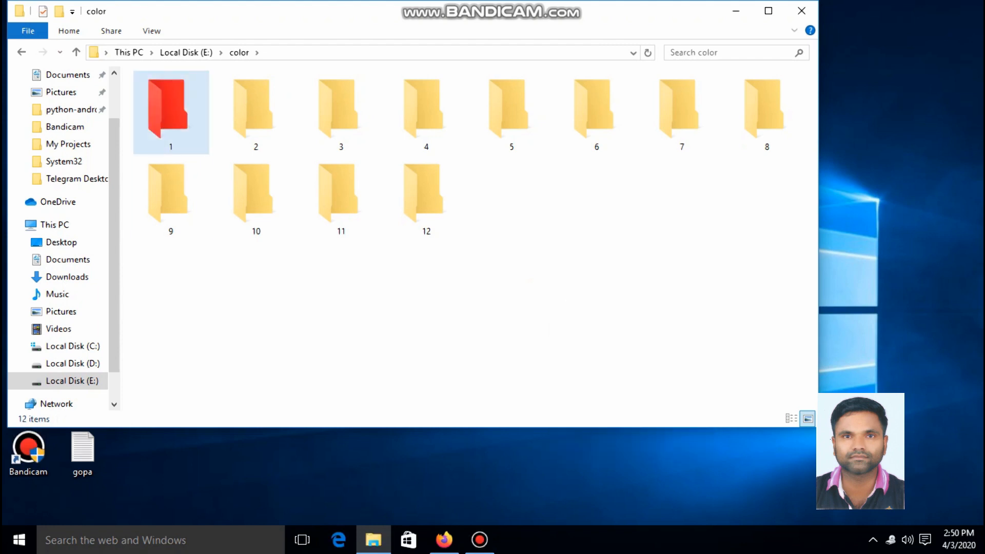
click(255, 112)
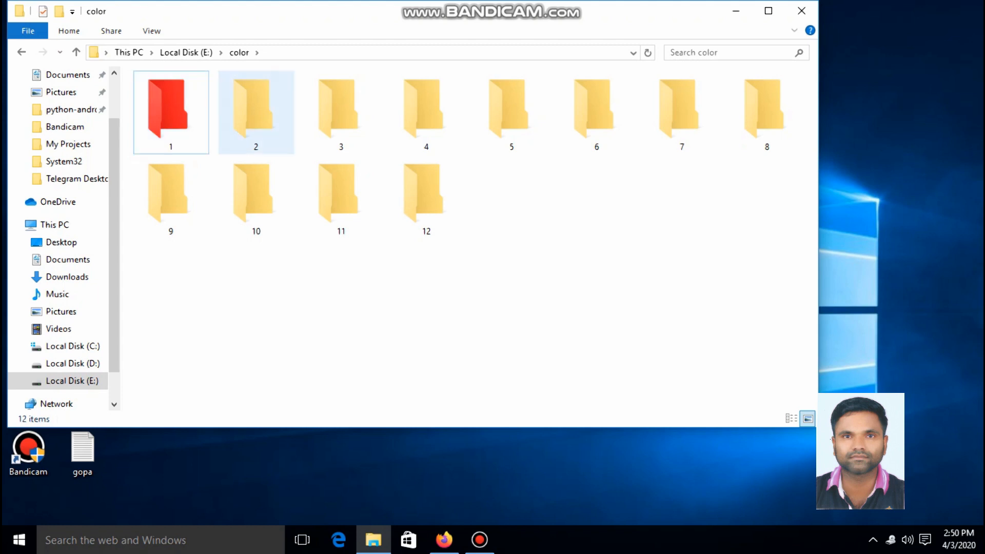
Colour folder 2 orange, 3 brown, 4 green and 5 blue.
right_click(256, 111)
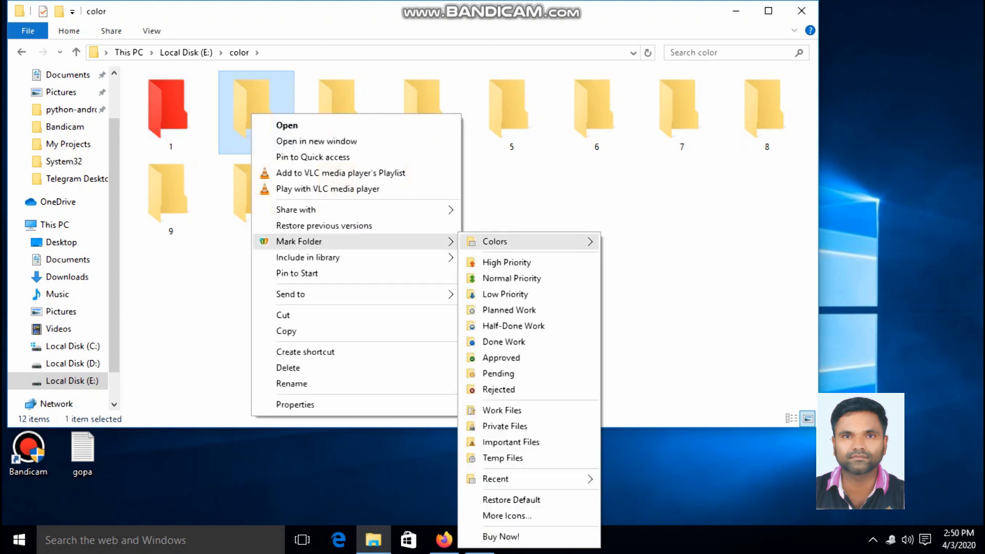
mouse_move(493, 241)
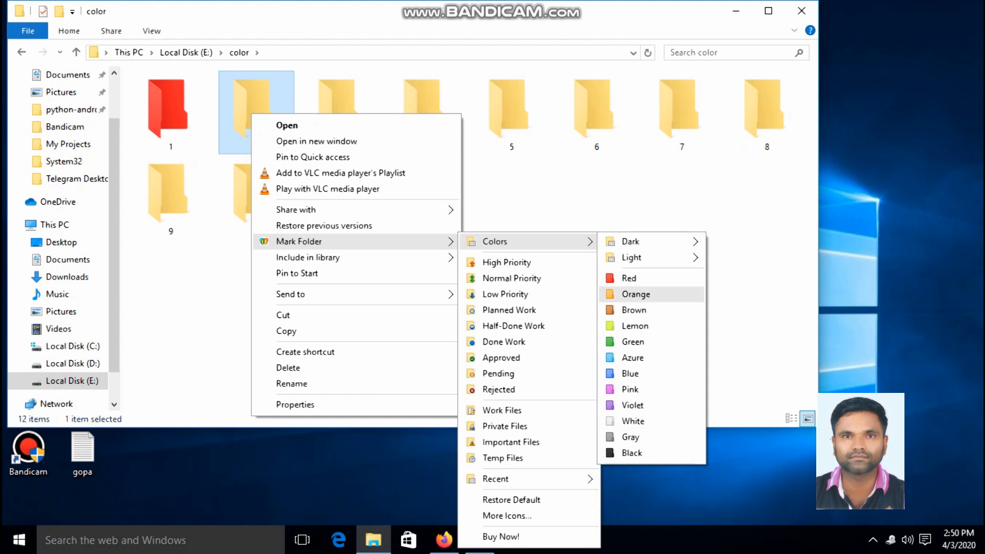
click(635, 295)
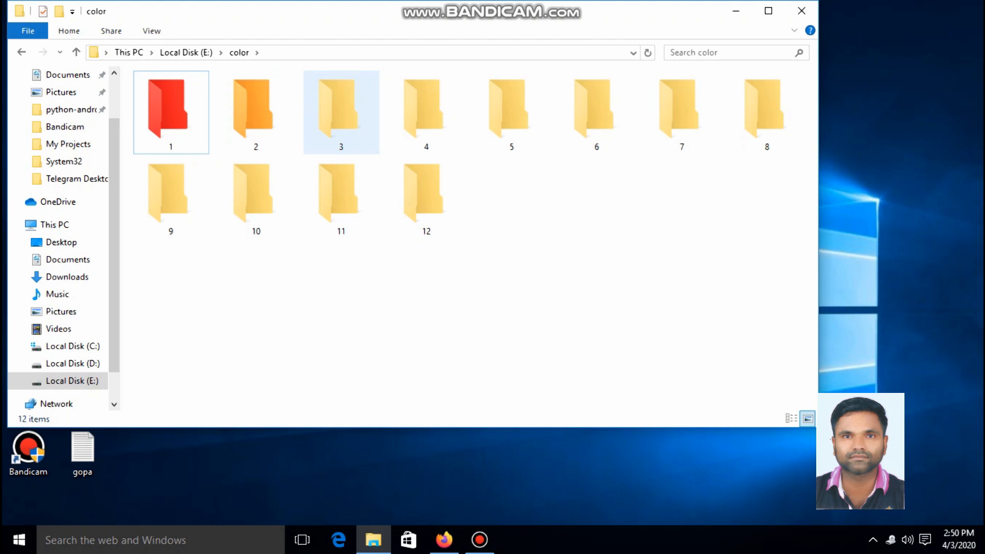
right_click(341, 112)
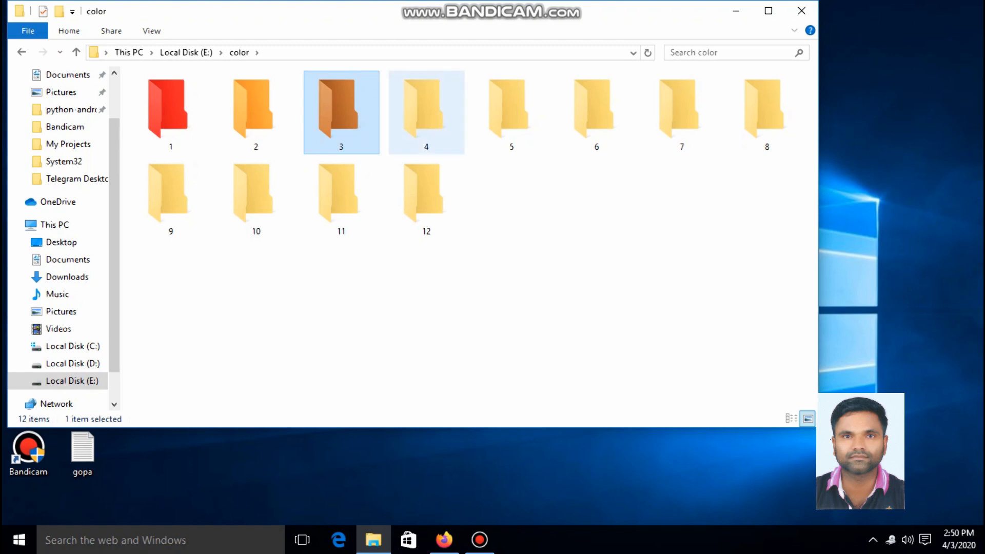
right_click(426, 112)
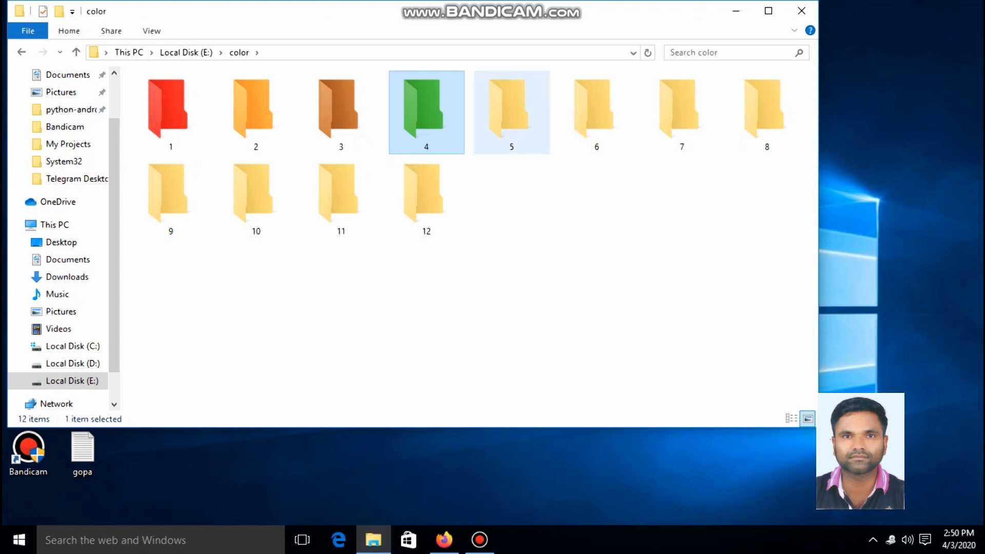
right_click(511, 112)
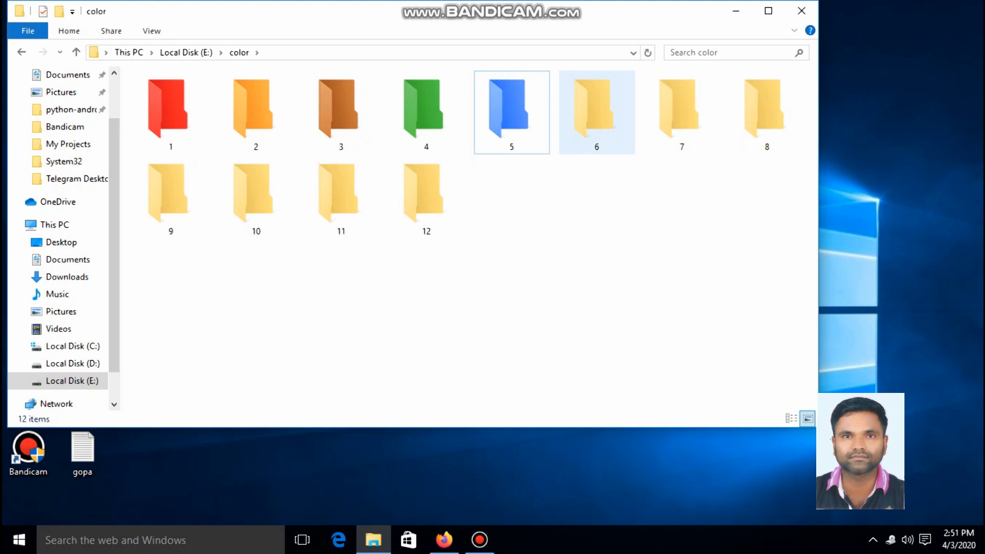
Badge folder 6 High Priority and folder 7 Half-Done Work.
right_click(595, 110)
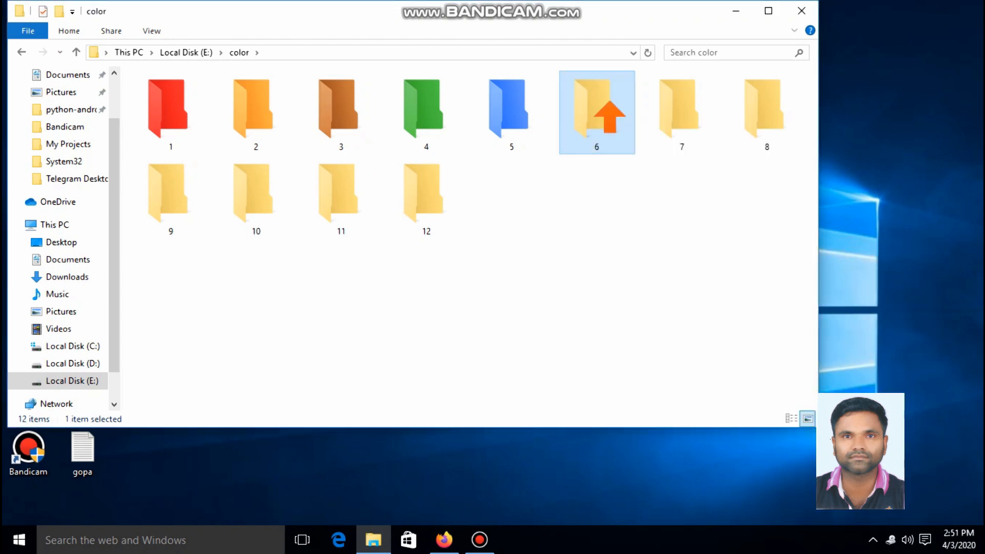
click(511, 110)
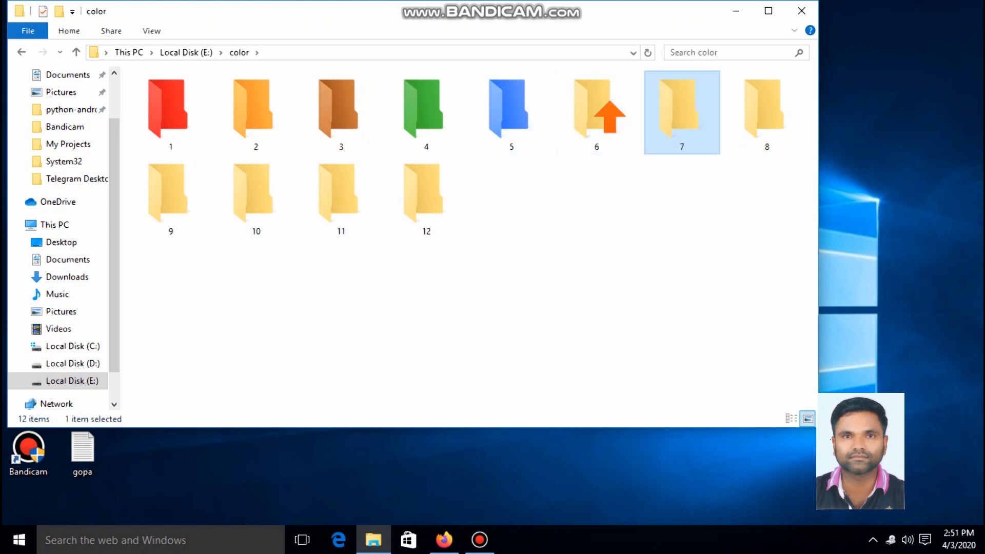
right_click(681, 112)
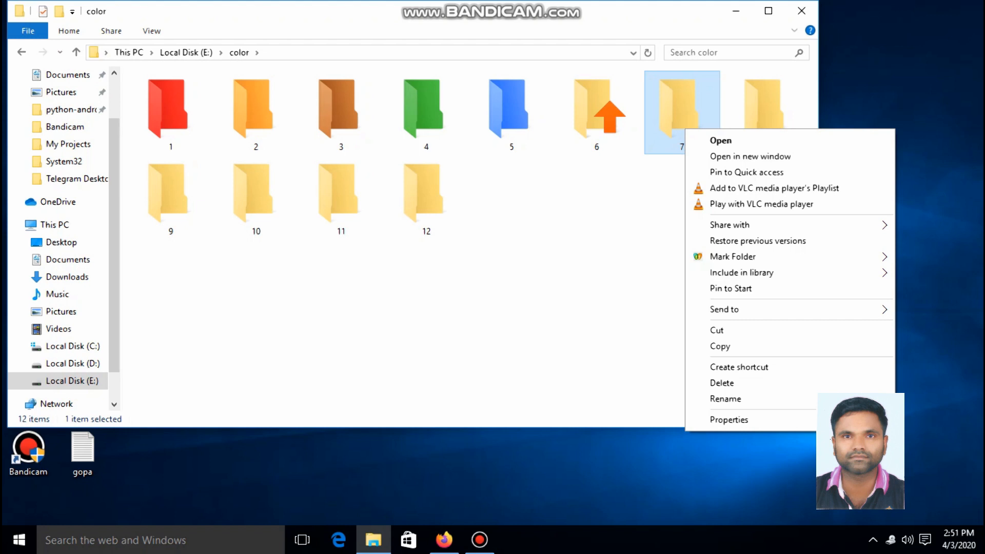
mouse_move(758, 240)
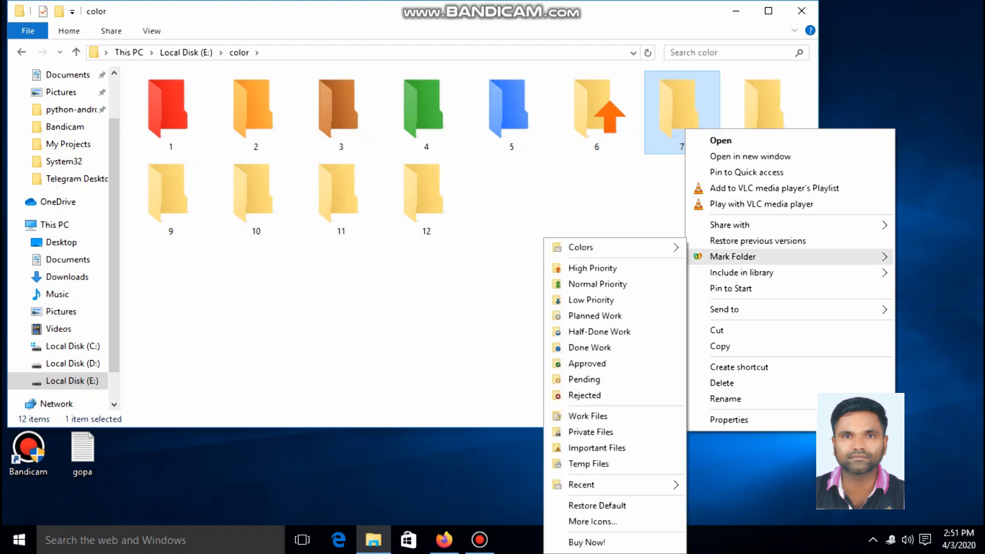
mouse_move(599, 332)
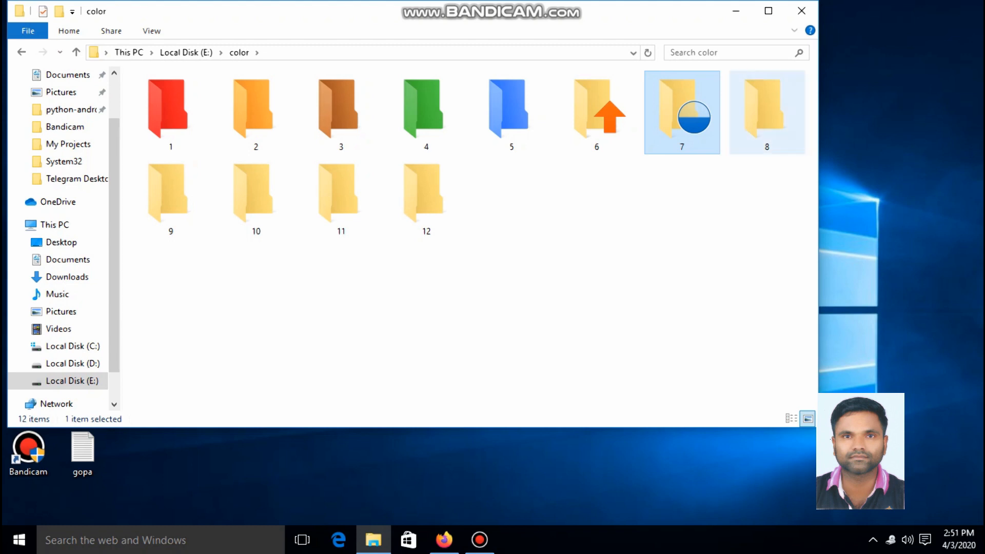
Badge folder 8 Approved and deselect to show its green checkmark.
right_click(767, 112)
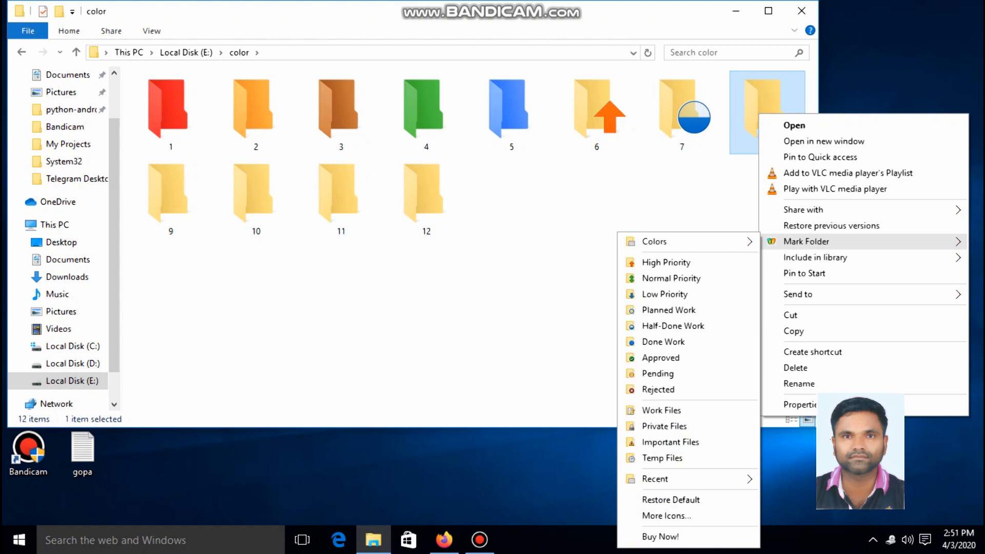
mouse_move(663, 458)
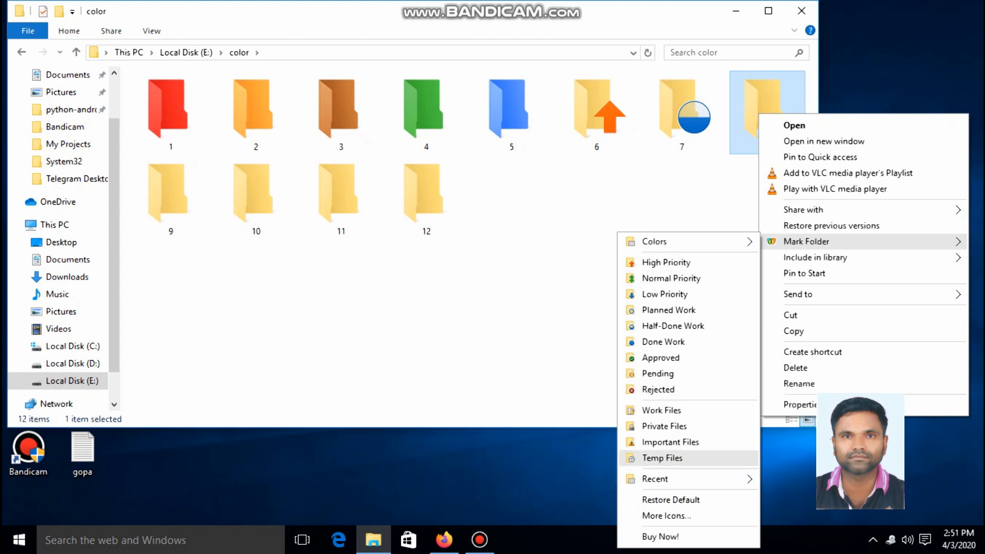
mouse_move(670, 441)
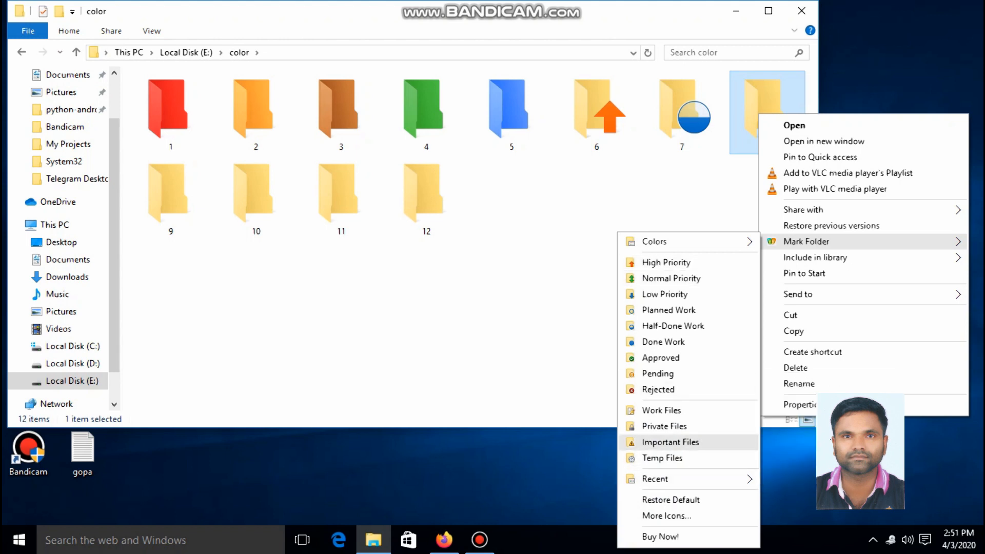
mouse_move(659, 357)
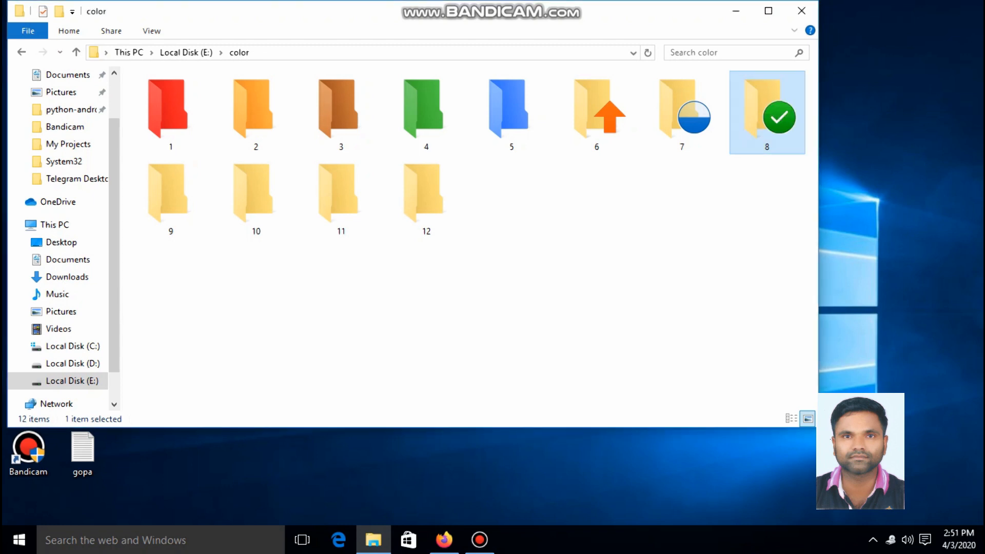
click(255, 192)
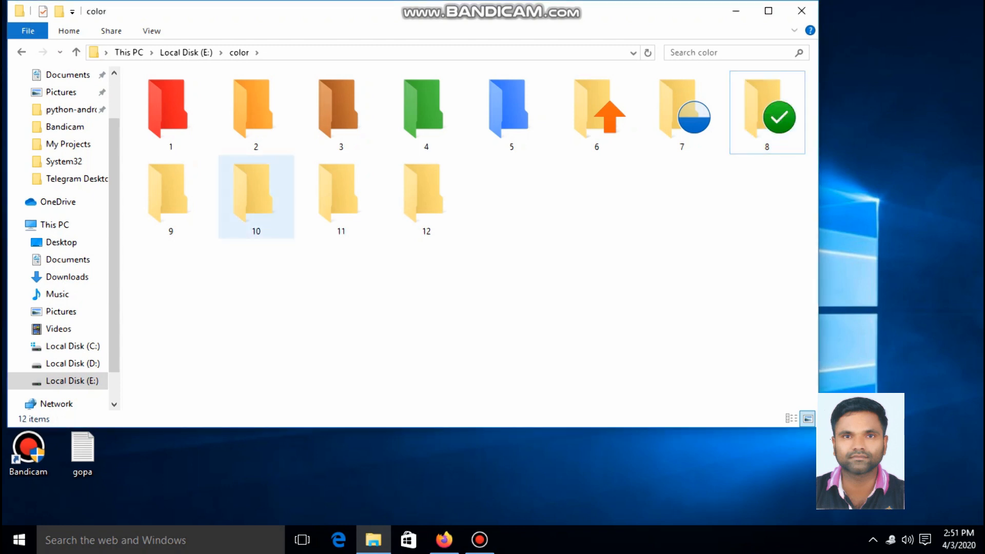